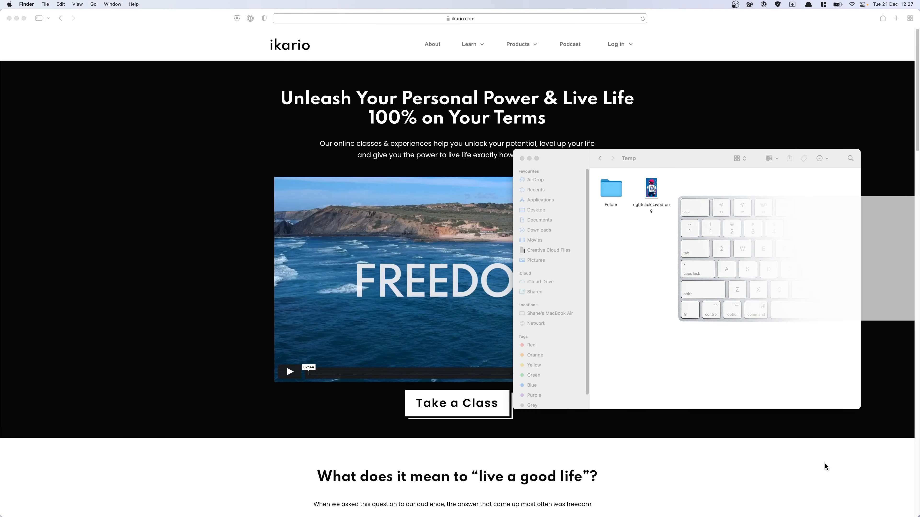
Bring the Firefox Unsplash window forward and zoom it to fill the whole screen
left_click(569, 44)
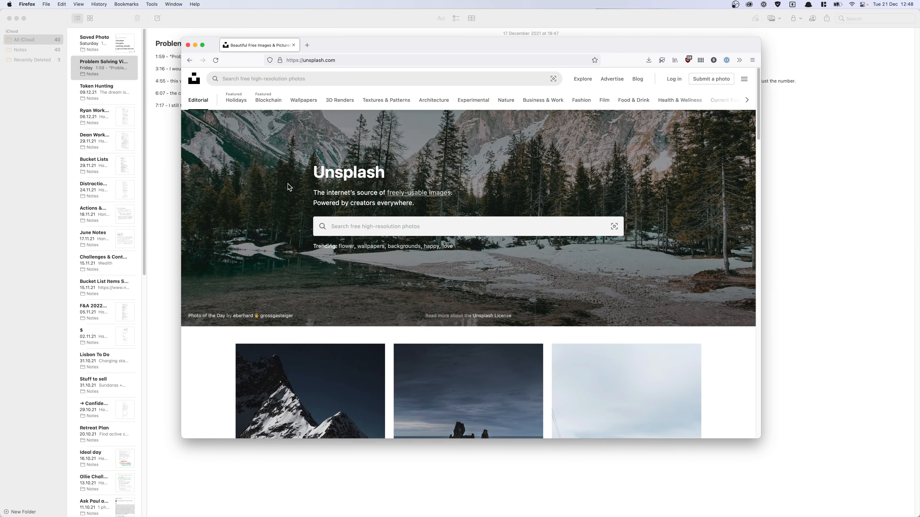
left_click(202, 45)
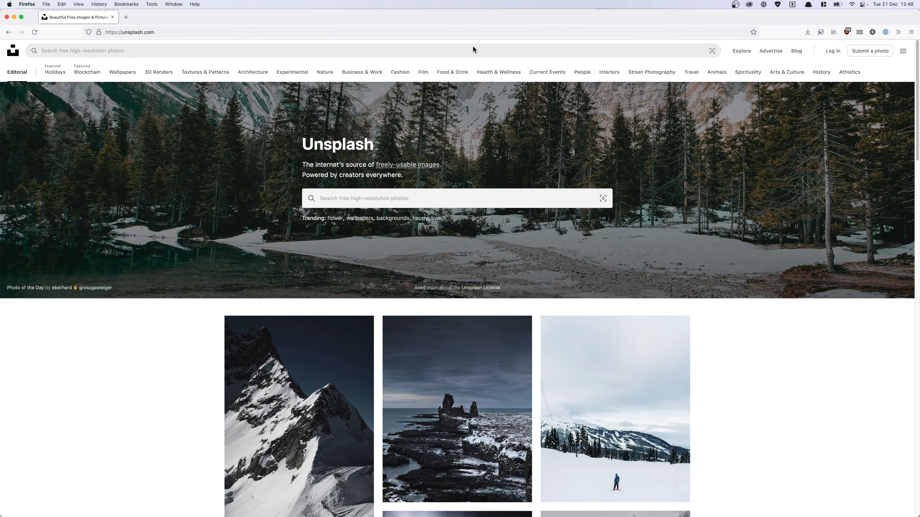